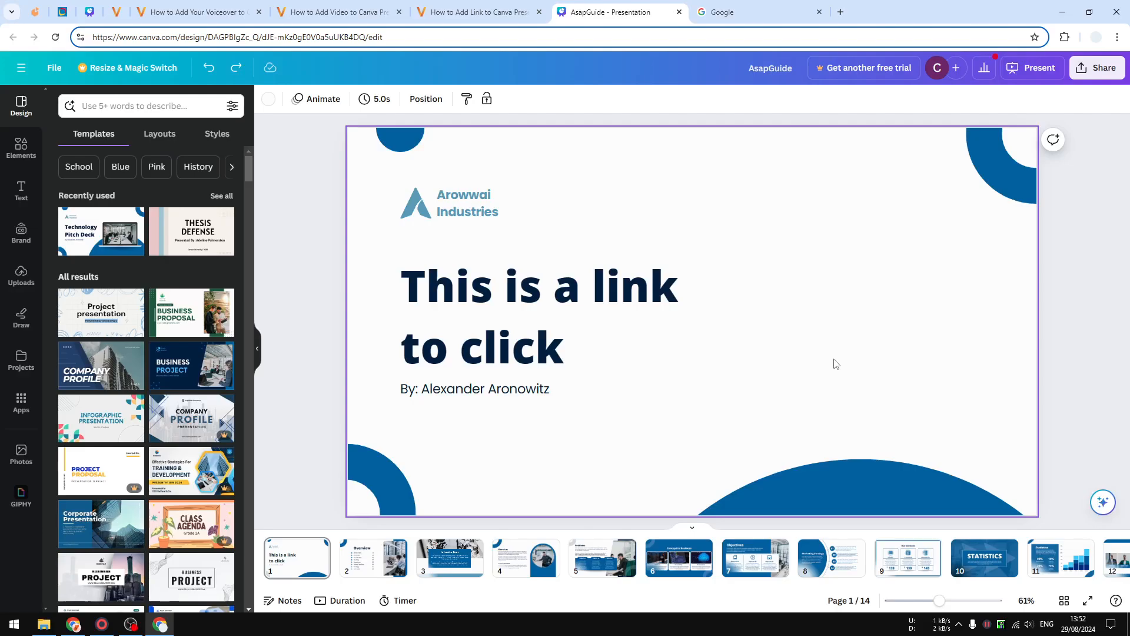
mouse_move(815, 311)
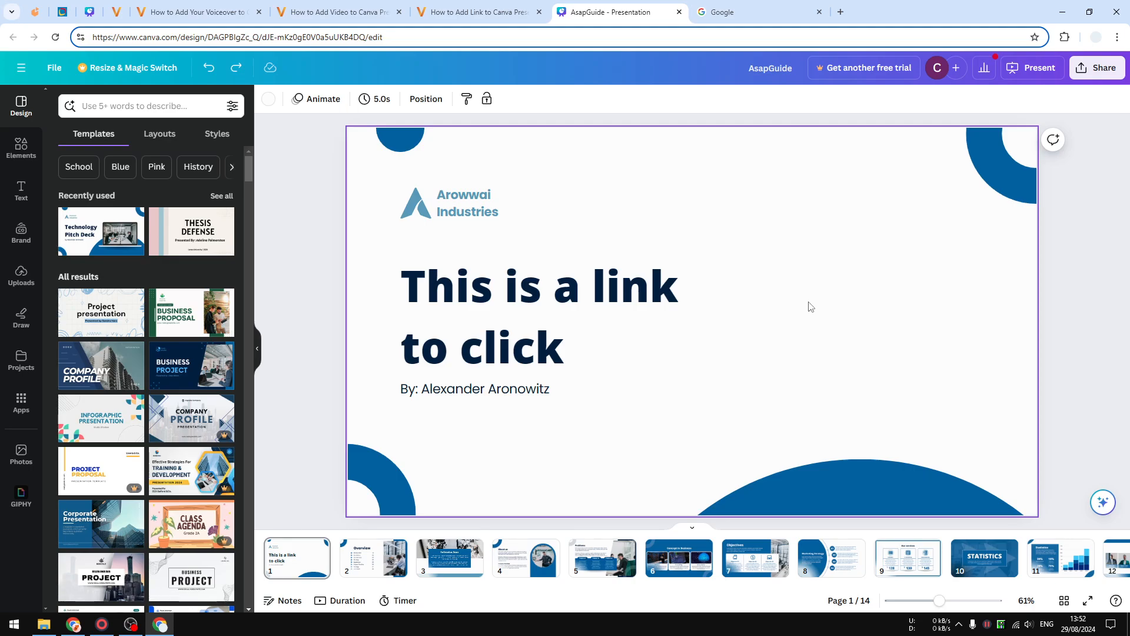
mouse_move(695, 310)
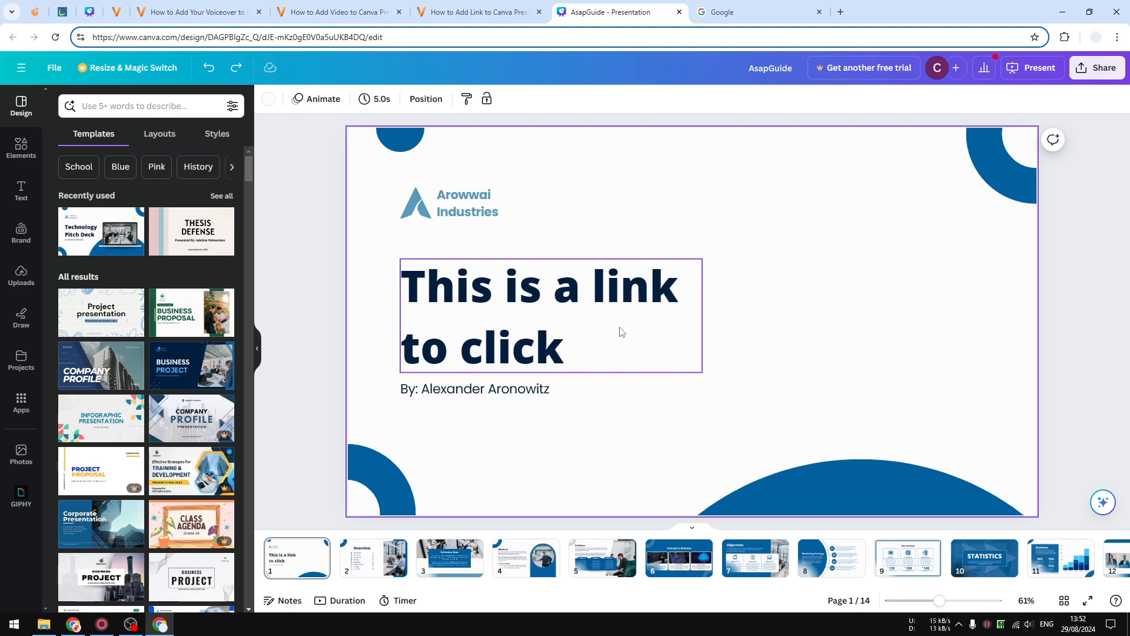
mouse_move(622, 332)
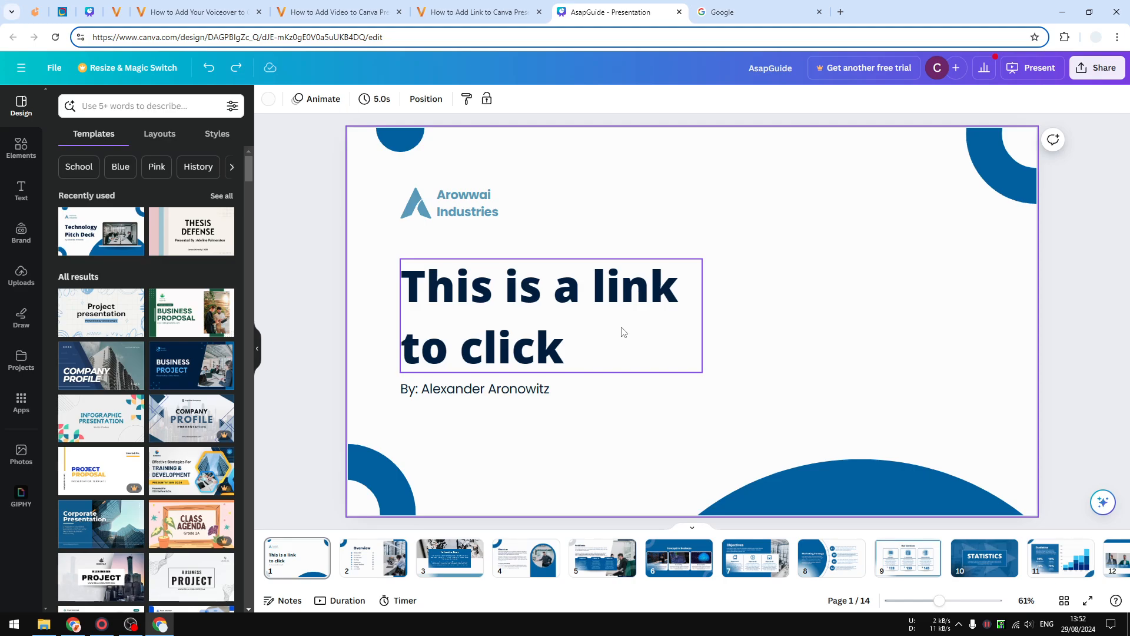
mouse_move(647, 326)
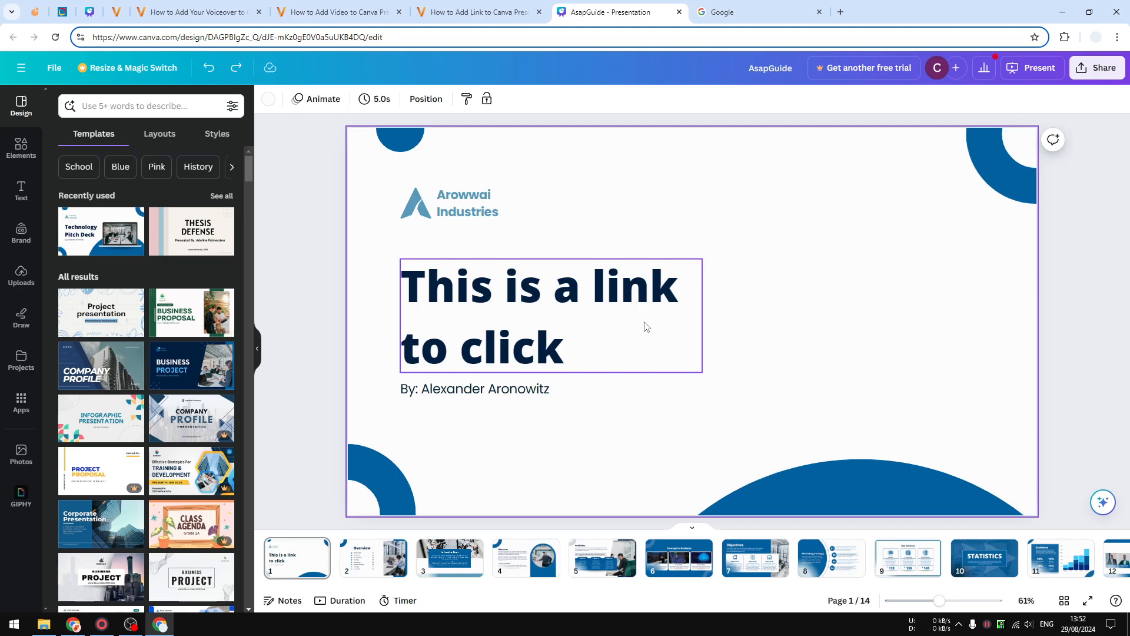
mouse_move(646, 355)
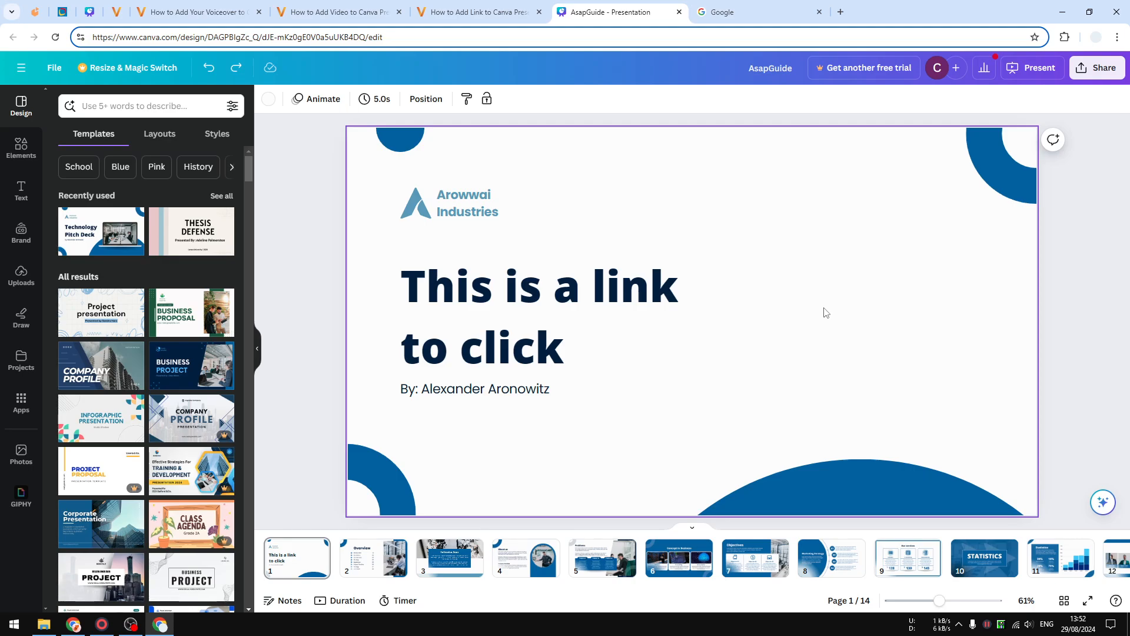
mouse_move(827, 302)
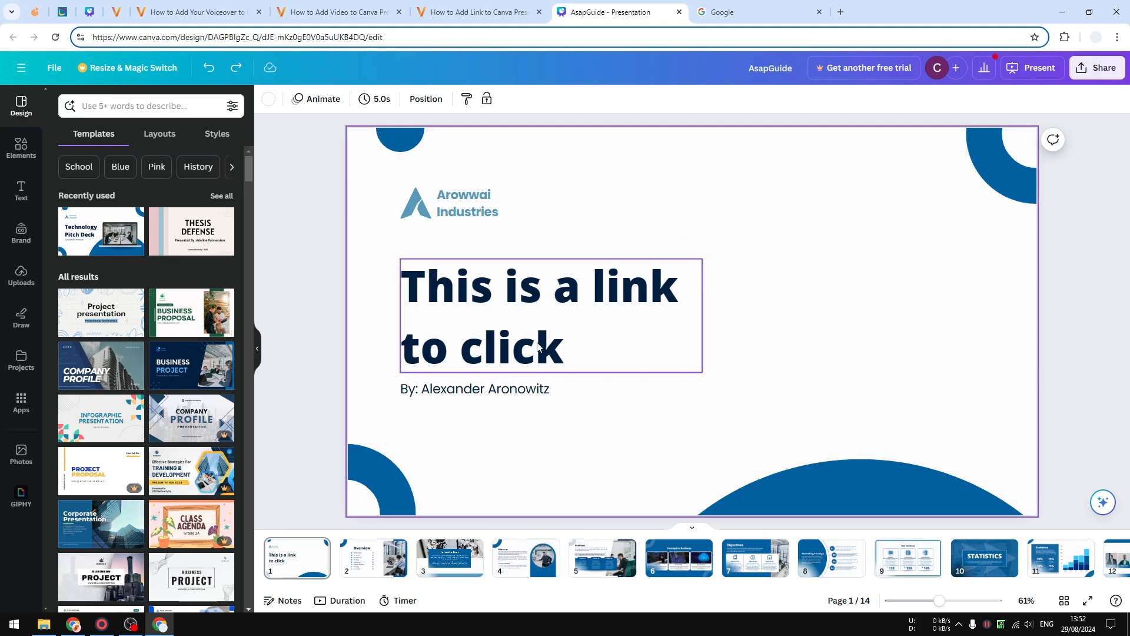
Step: Copy the Google home page address google.com from the browser's address bar
left_click(688, 220)
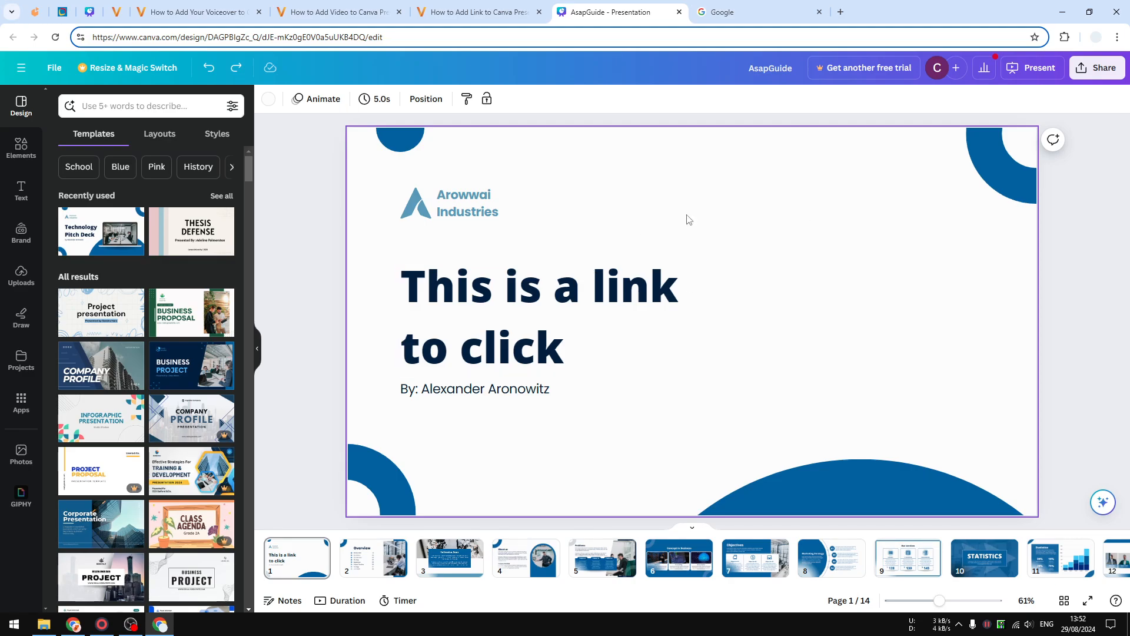
left_click(754, 12)
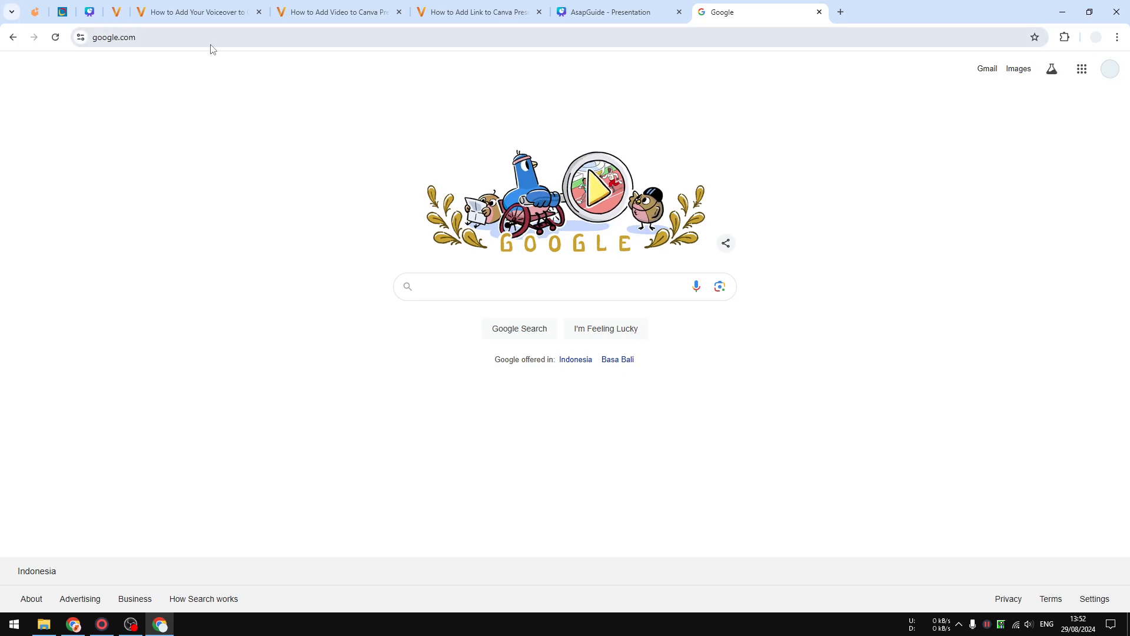
right_click(113, 36)
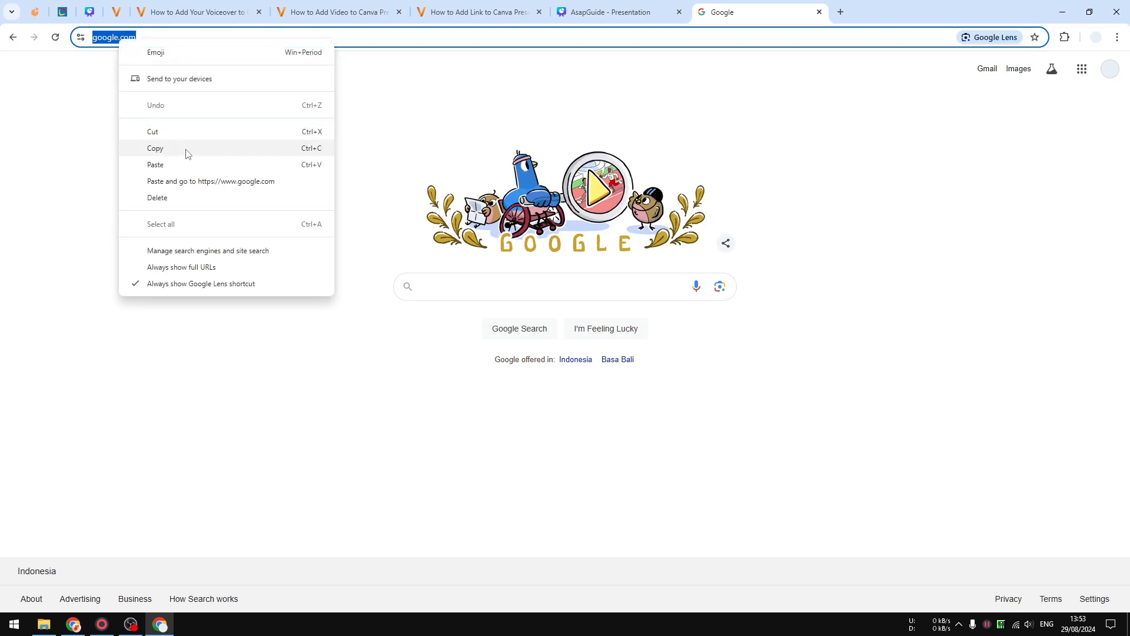
left_click(615, 12)
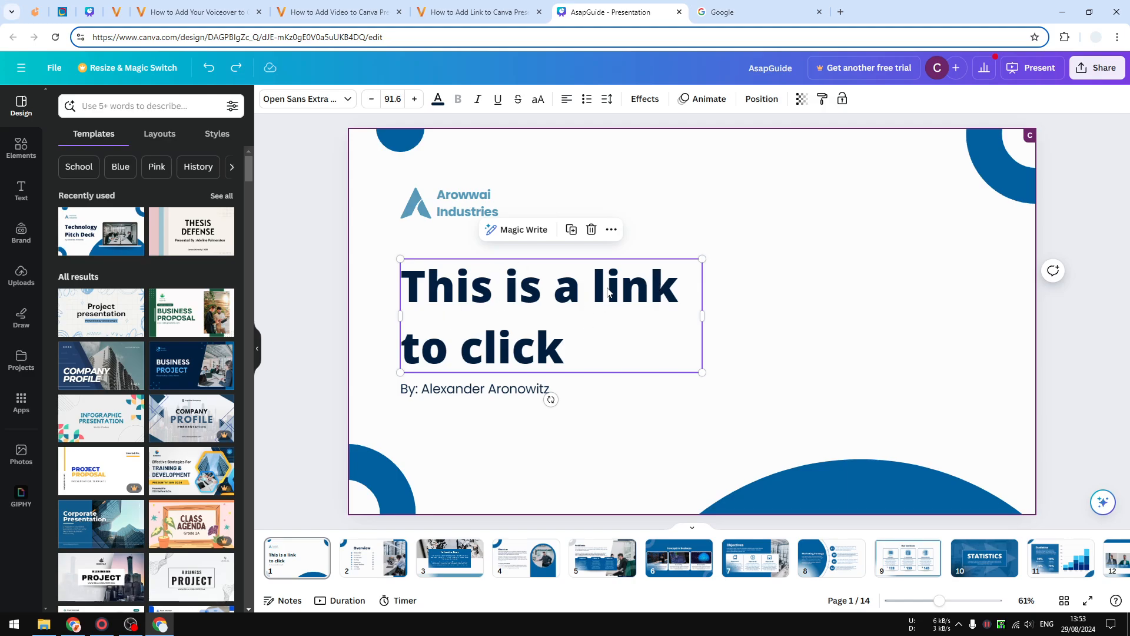
mouse_move(631, 290)
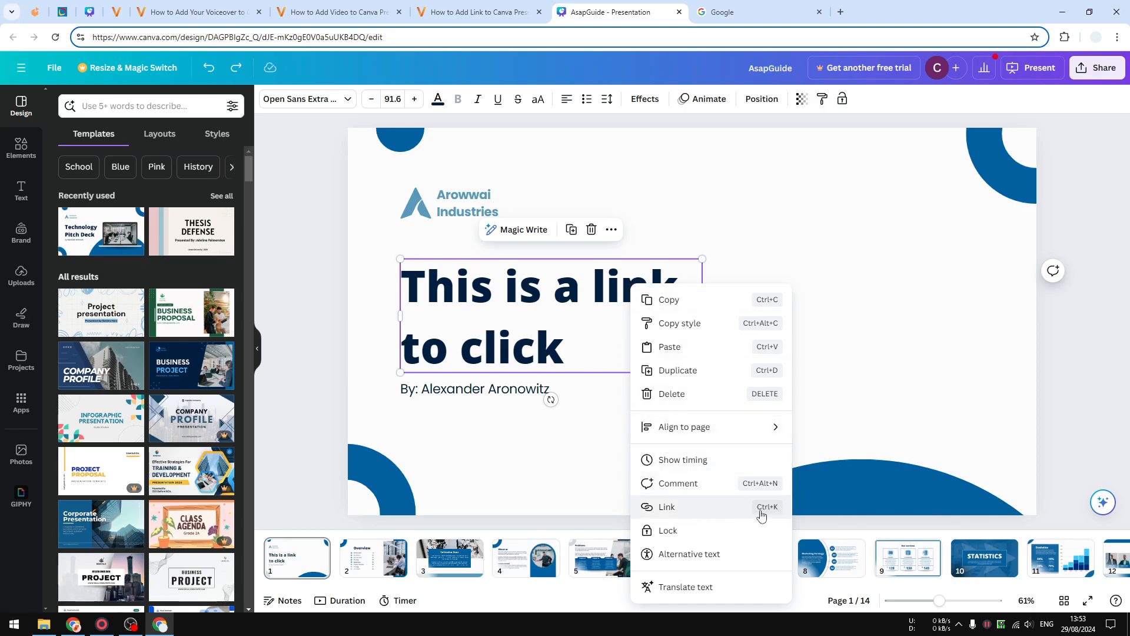
left_click(666, 506)
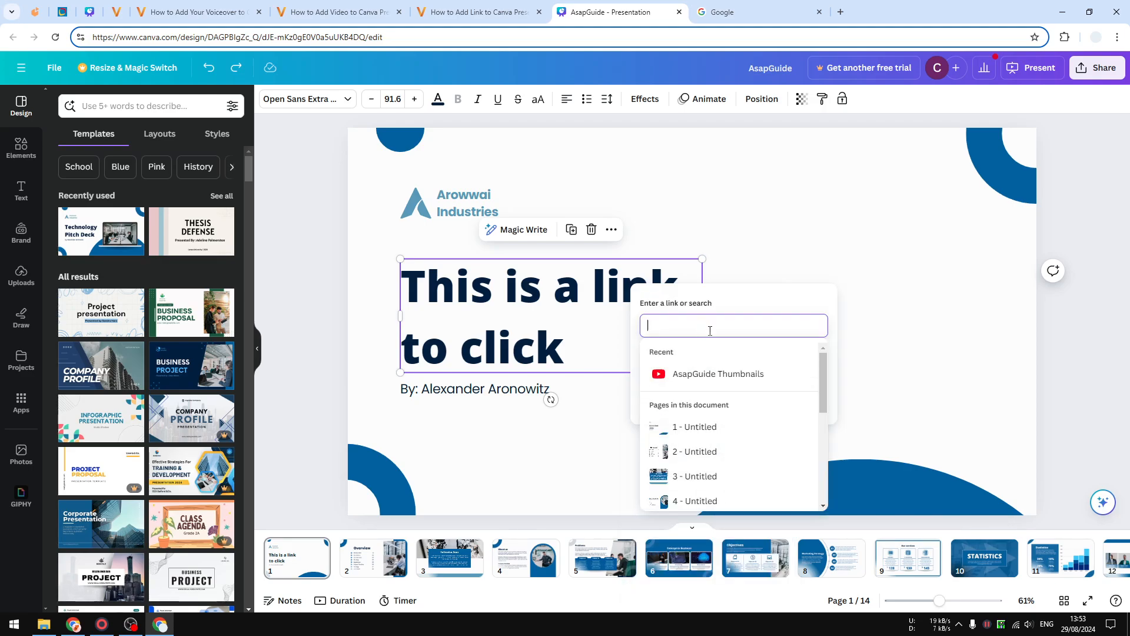
scroll("down", 3)
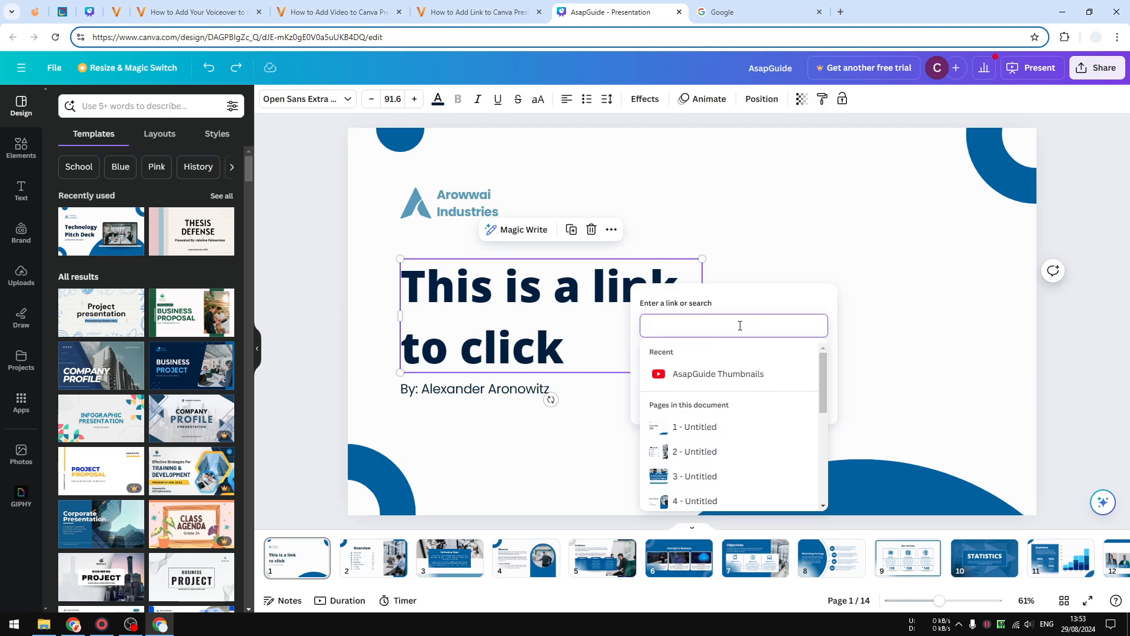
type("https://www.google.com/")
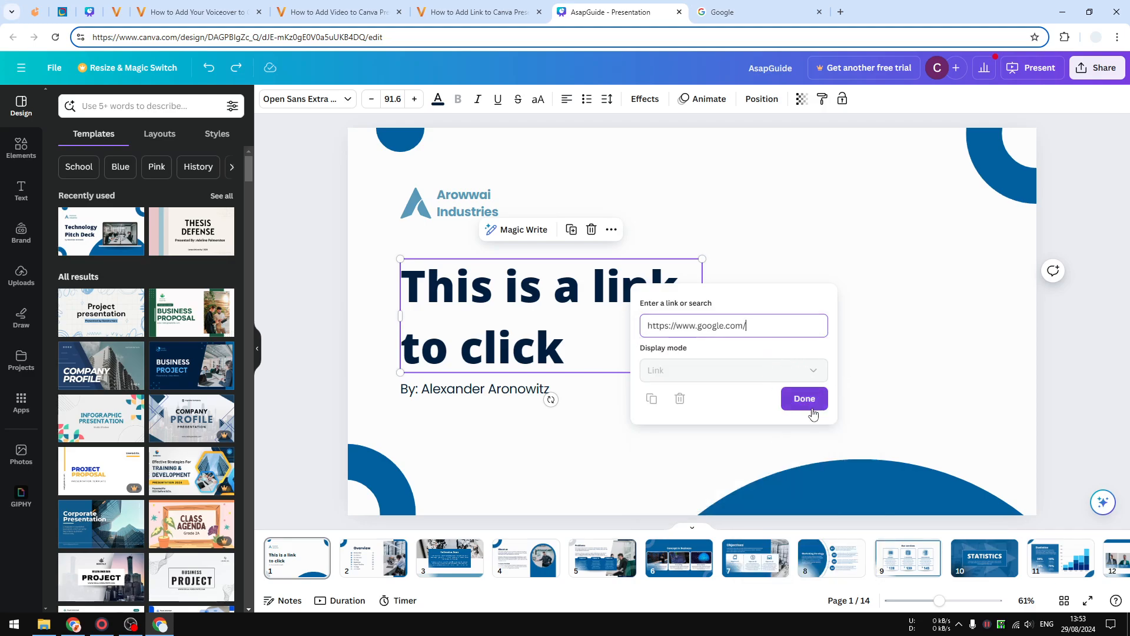
left_click(803, 398)
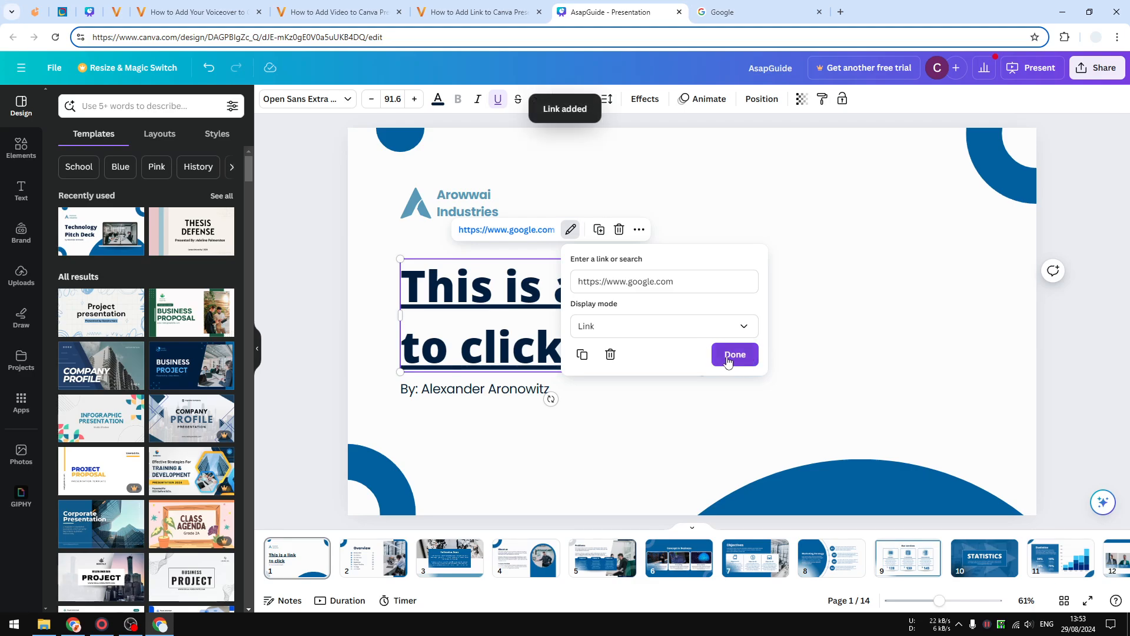
left_click(734, 354)
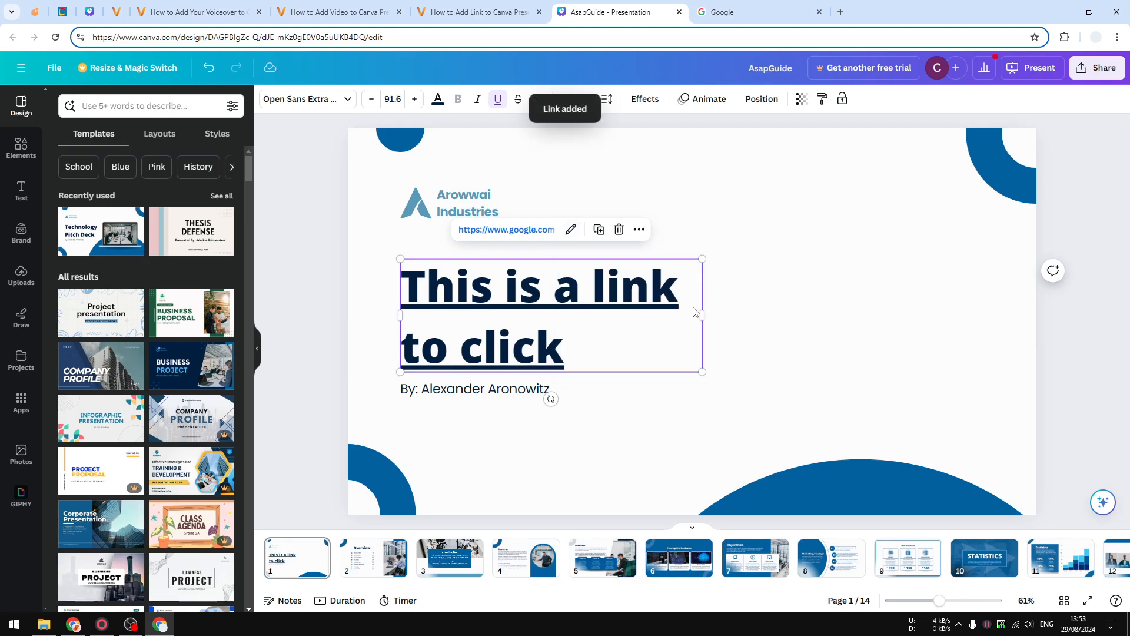
left_click(1031, 67)
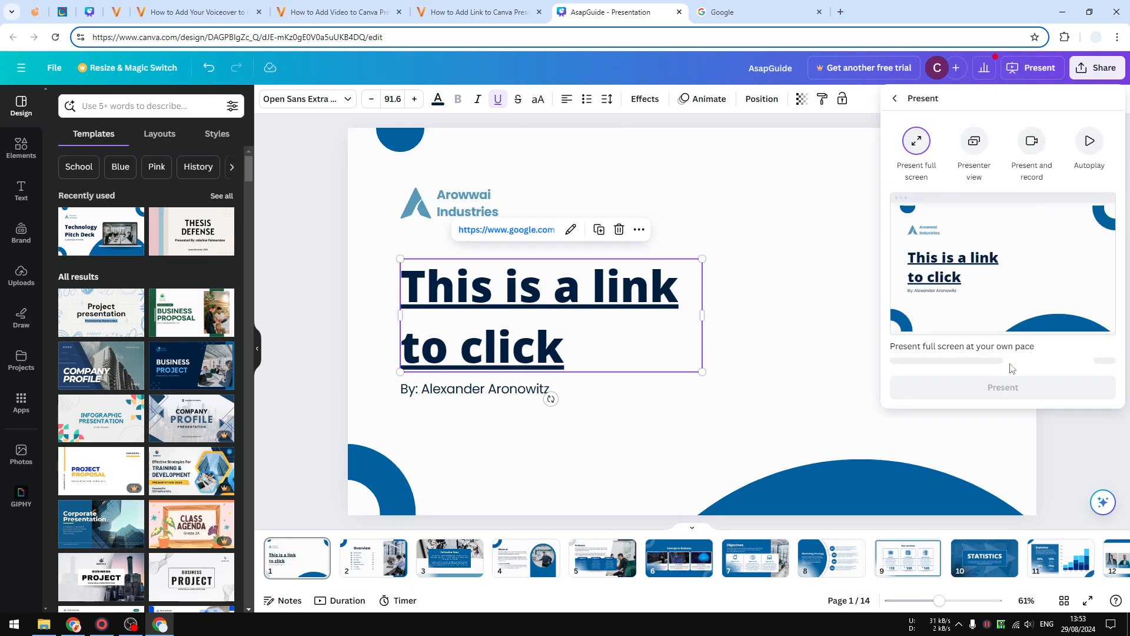
Step: Present full screen and follow the headline link, which opens Google in a new tab
left_click(570, 229)
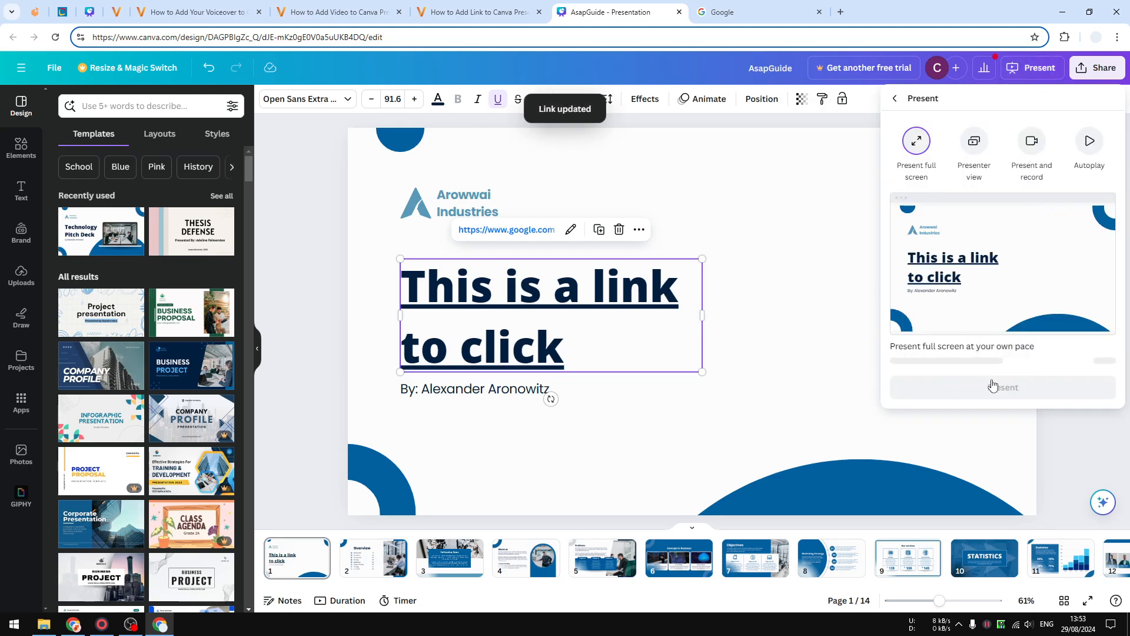
left_click(916, 140)
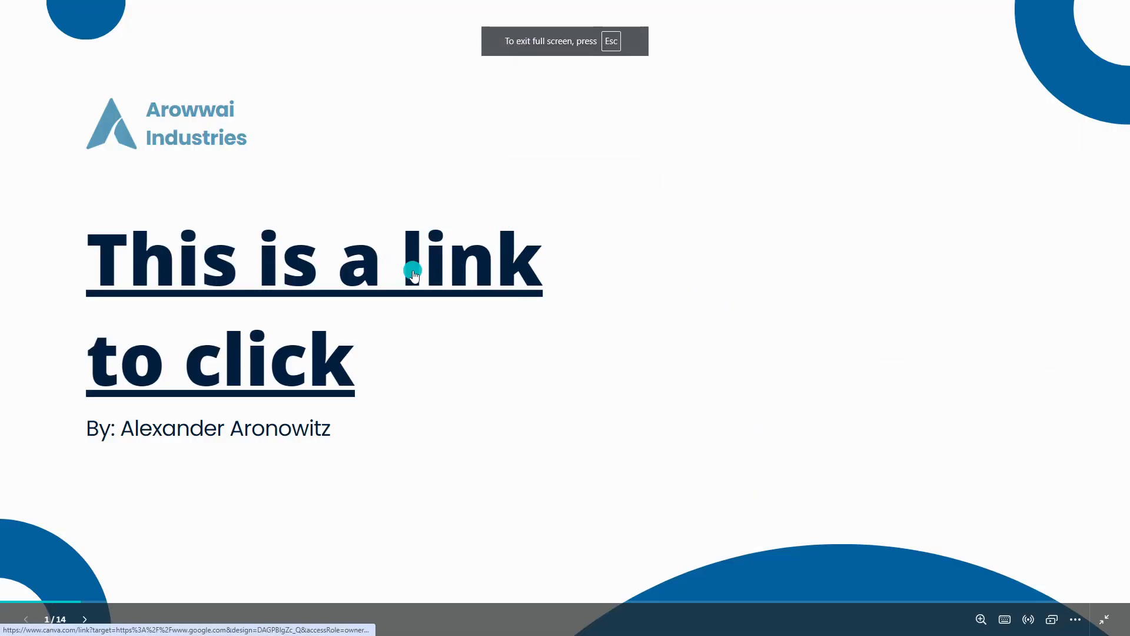
left_click(415, 259)
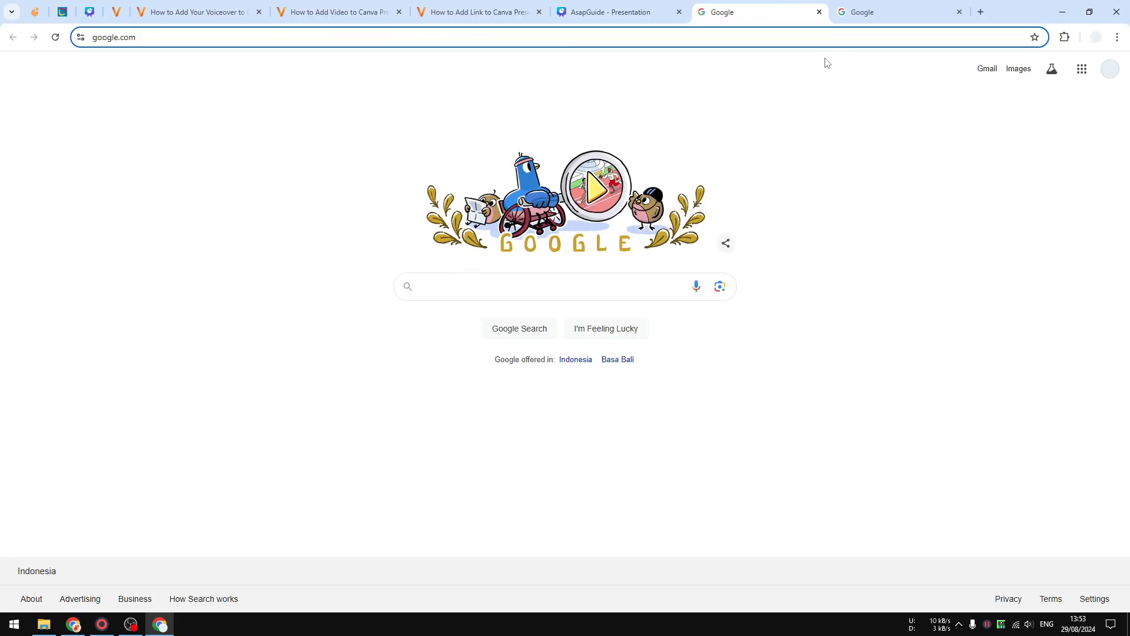
left_click(616, 12)
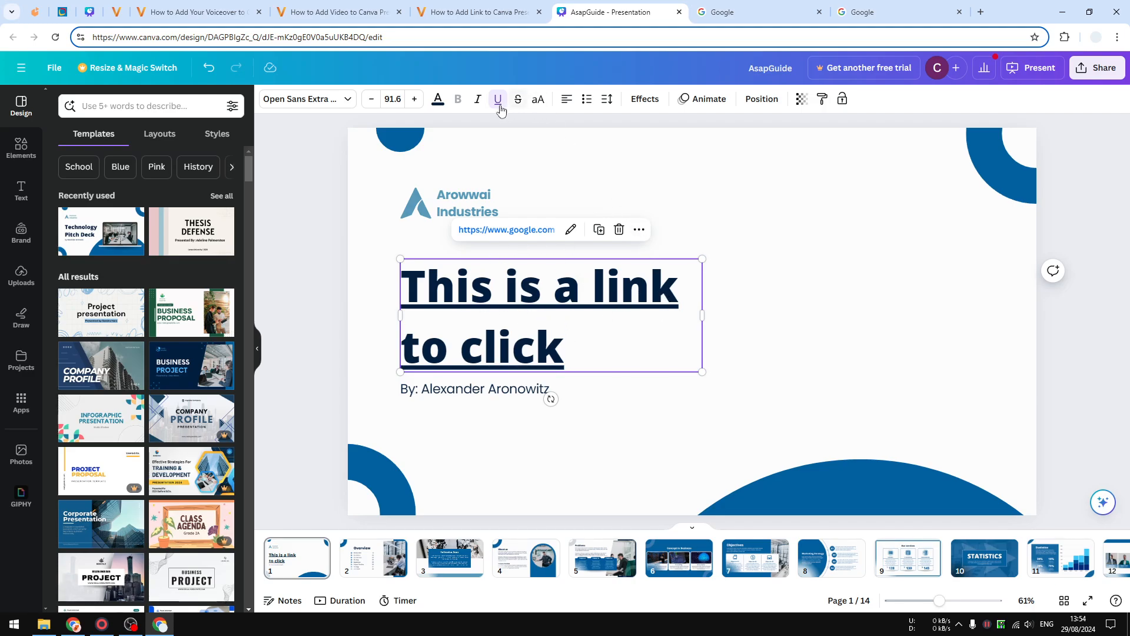
Step: Remove the underline from the linked headline so it reads as plain text
left_click(496, 99)
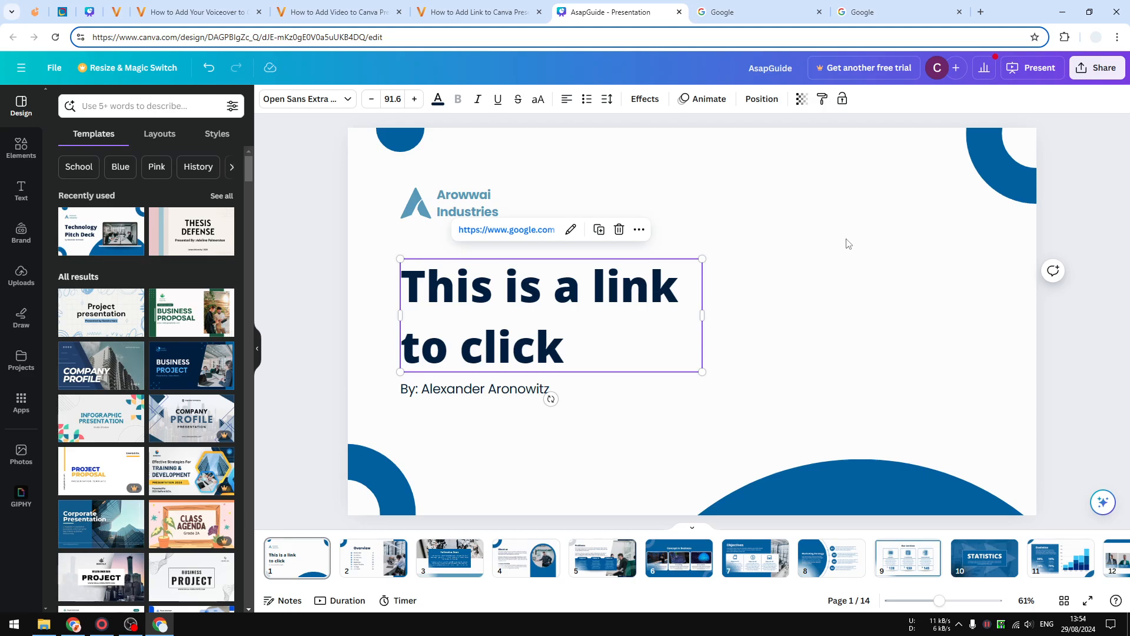
mouse_move(524, 244)
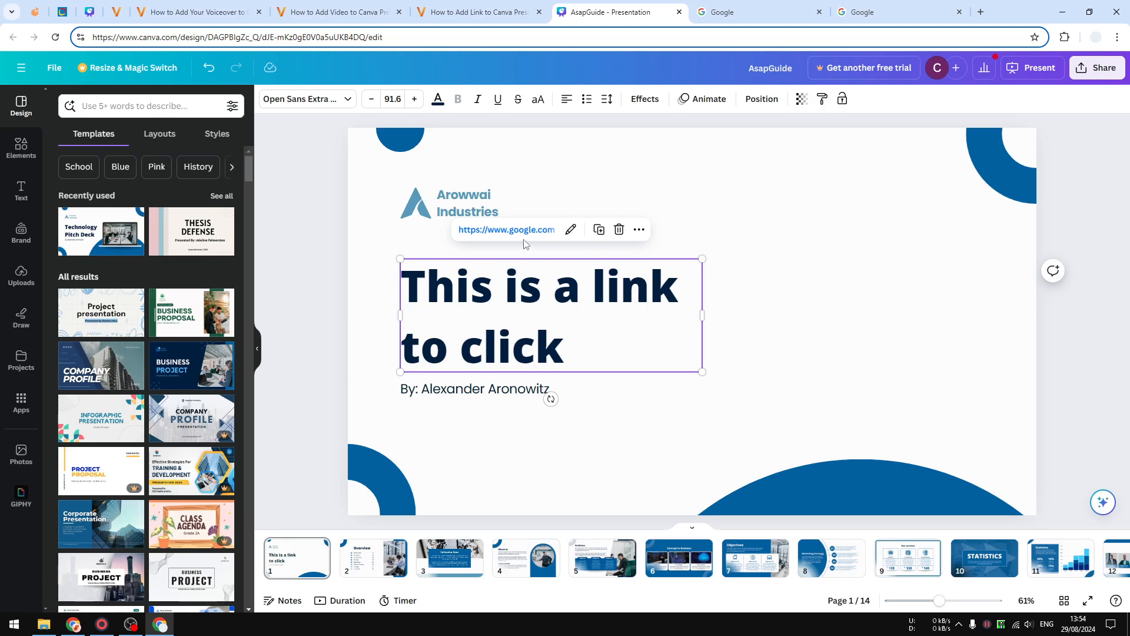
left_click(586, 226)
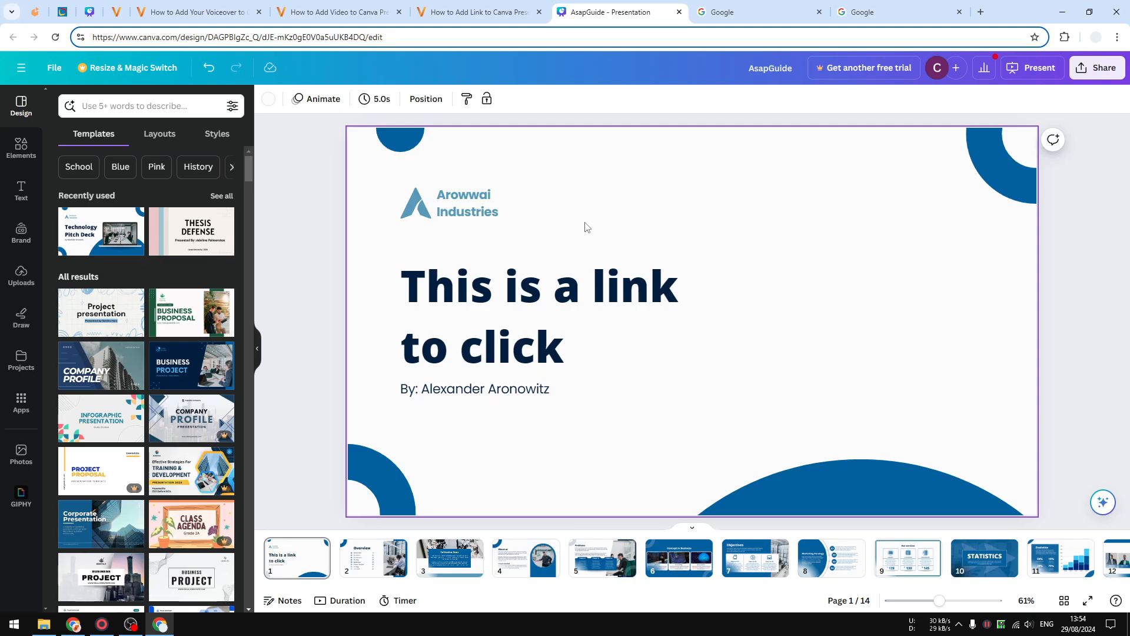
left_click(414, 204)
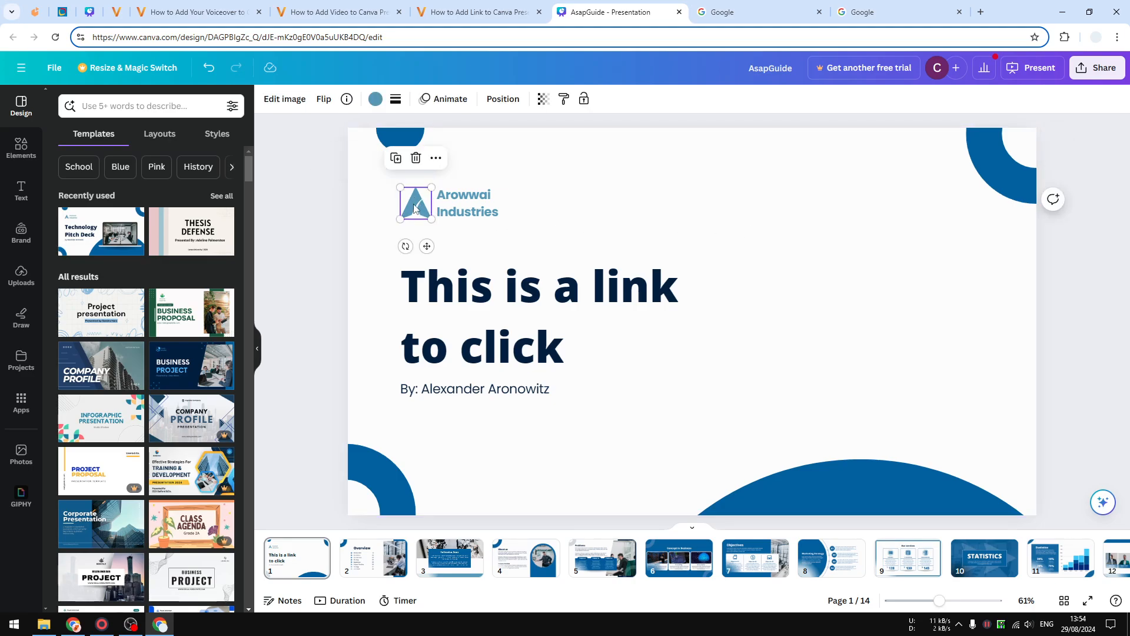
right_click(429, 203)
type("https://www.google.com")
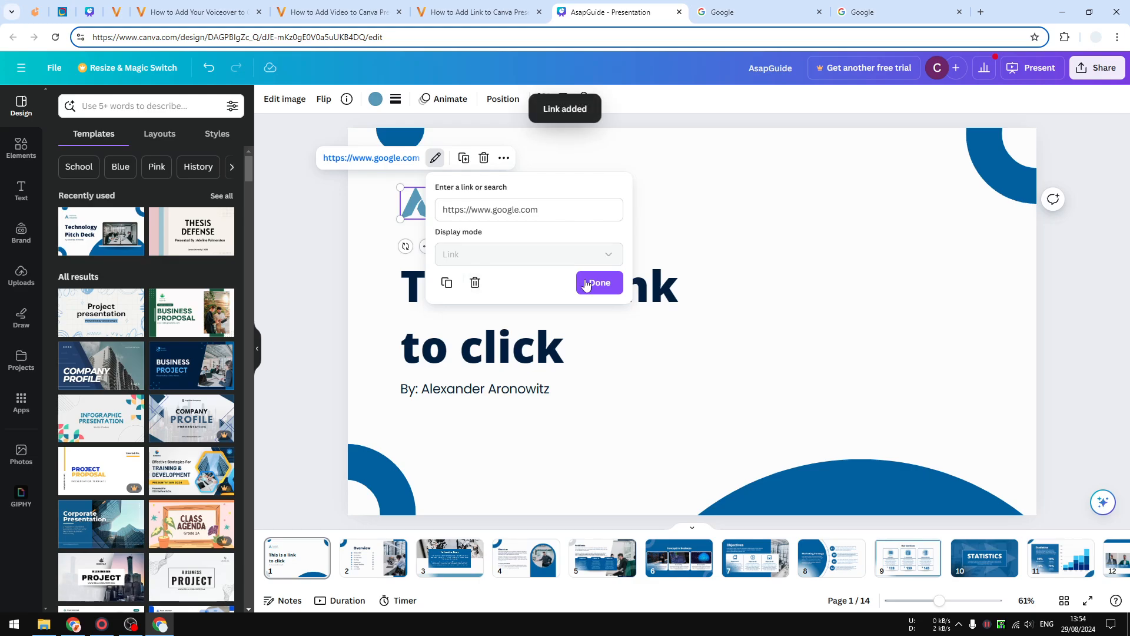
left_click(1031, 69)
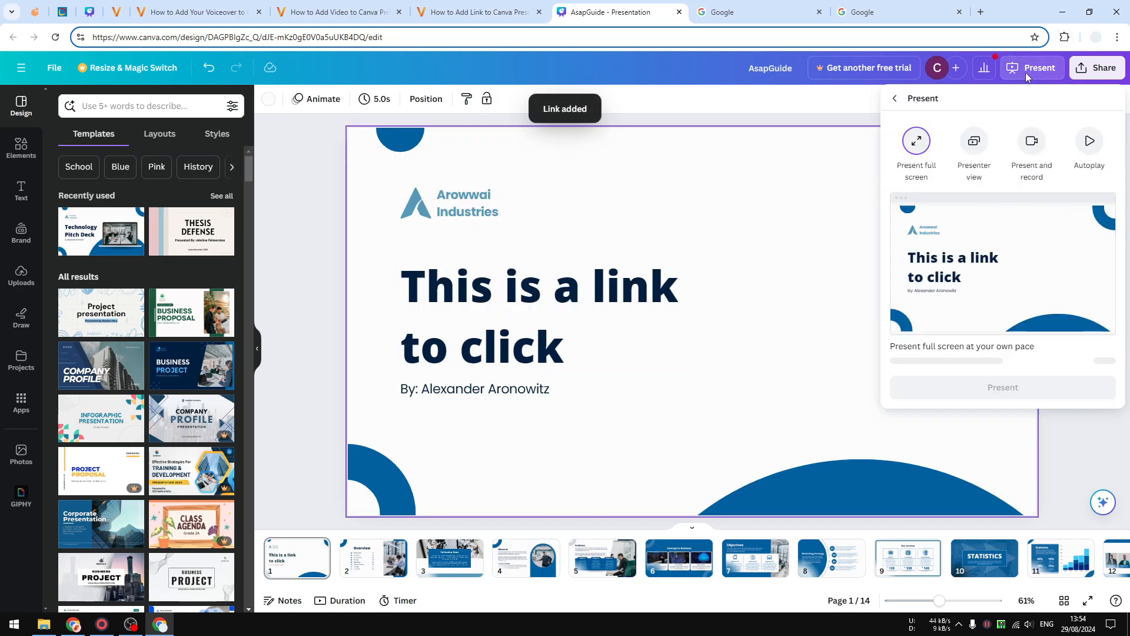